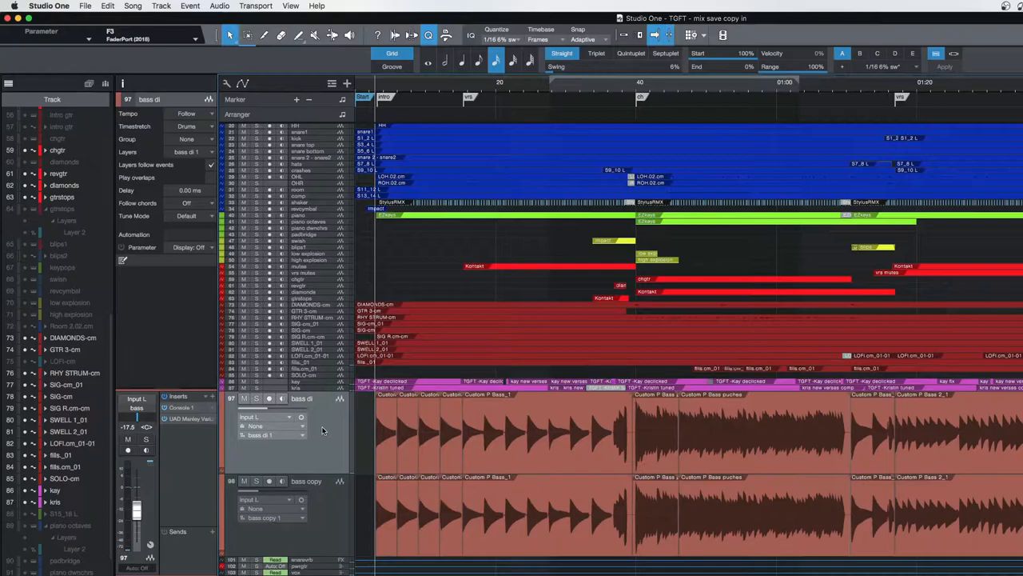
{"action": "mouse_move", "coordinate": [365, 416]}
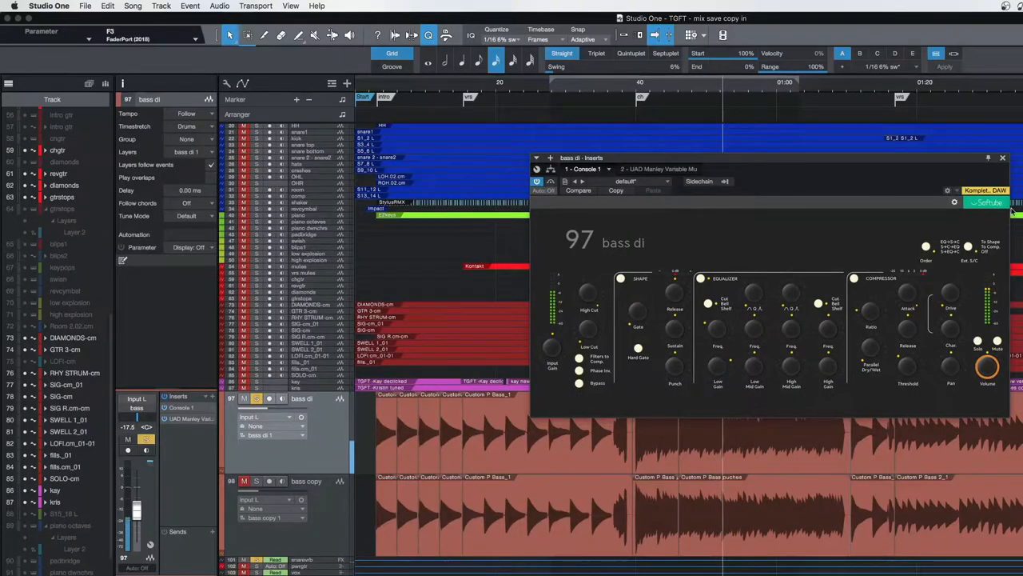
Nudge a control in the bass di channel strip, leaving its EQ and compressor settings unchanged
{"action": "left_click_drag", "start_coordinate": [136, 511], "coordinate": [136, 502]}
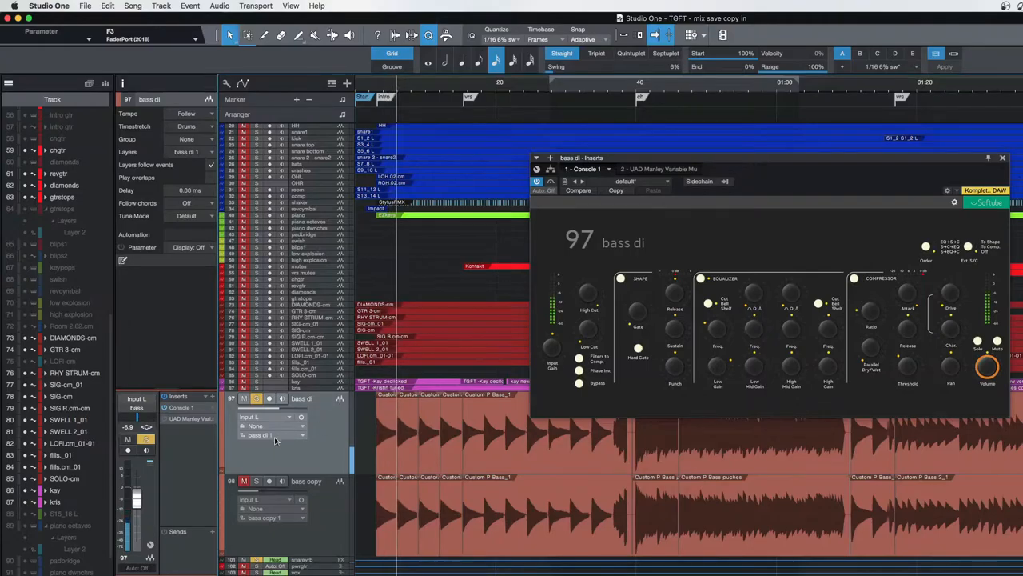
{"action": "mouse_move", "coordinate": [166, 425]}
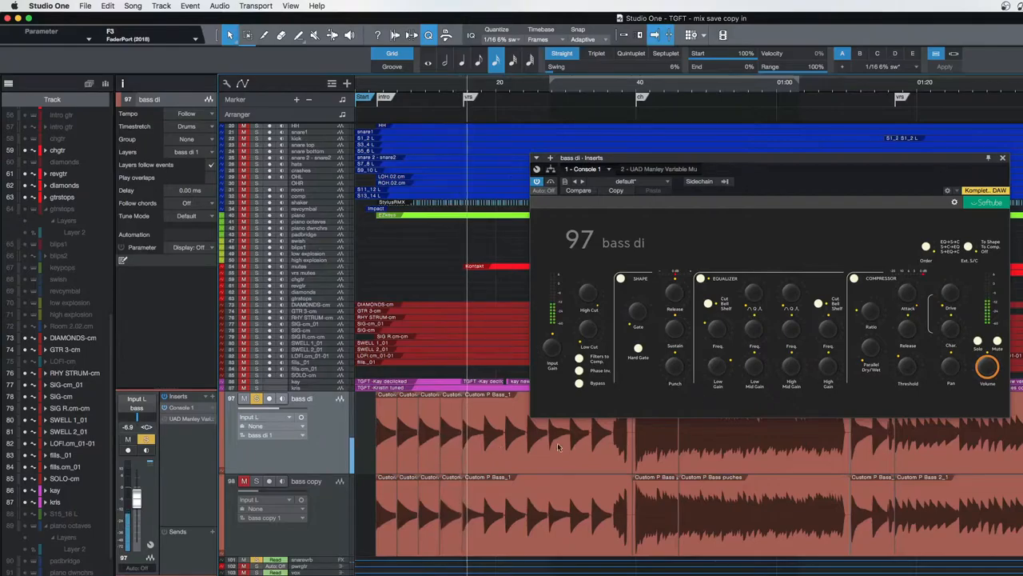
{"action": "mouse_move", "coordinate": [841, 449]}
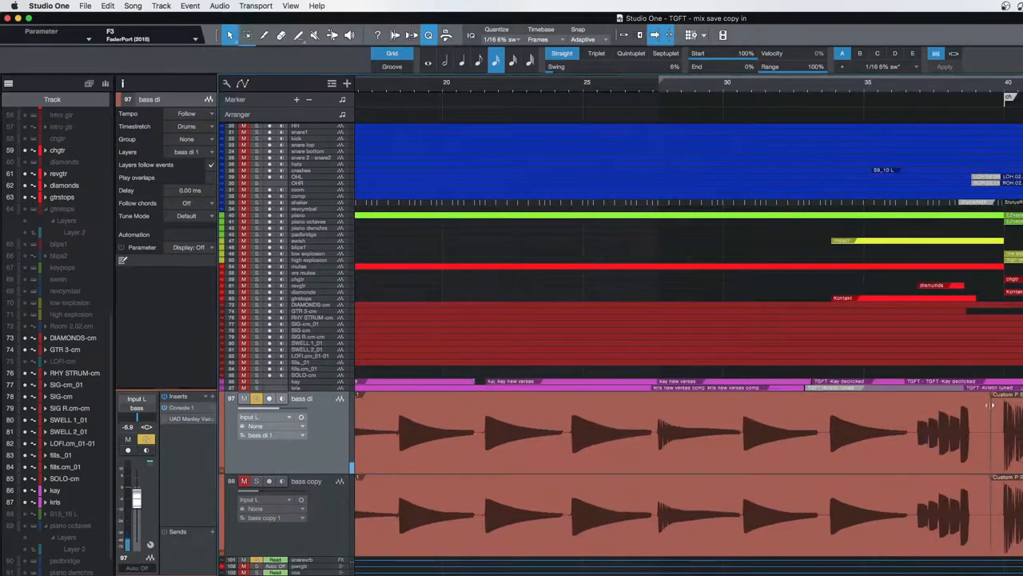
Scroll the arrangement right toward the next section of the bass di event
{"action": "scroll", "scroll_direction": "right", "scroll_amount": 3}
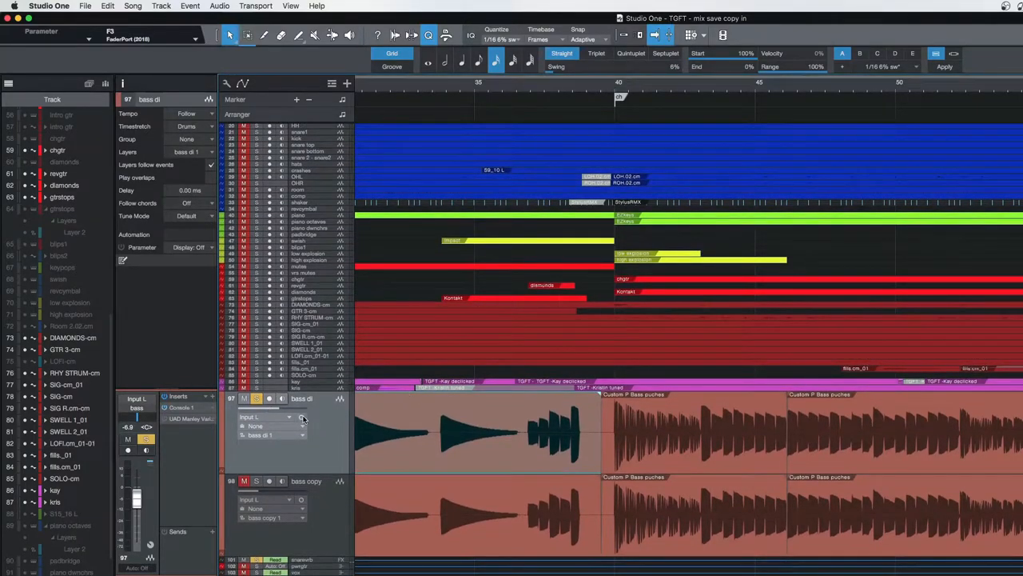
{"action": "mouse_move", "coordinate": [766, 448]}
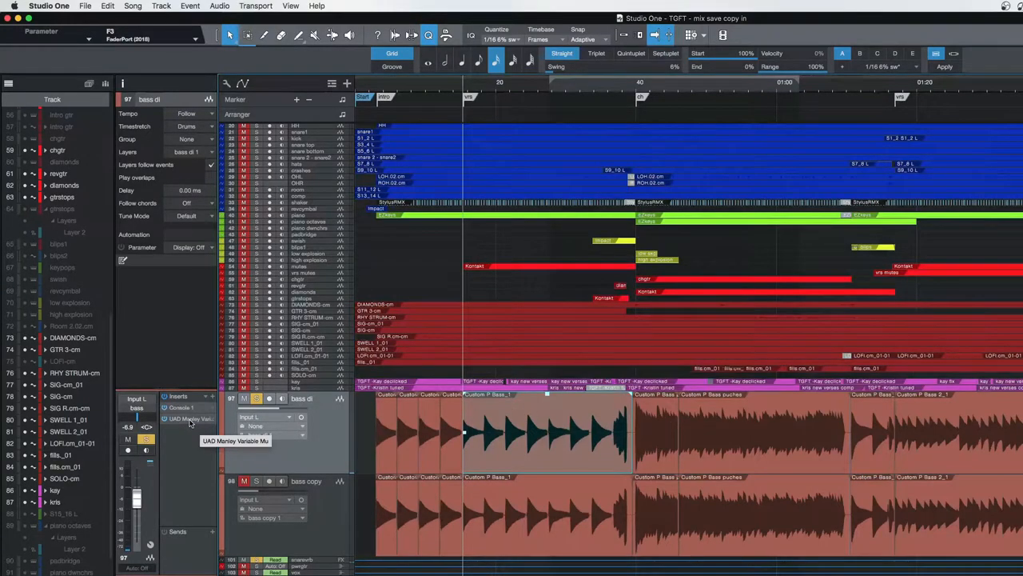
Load the Bass.fxp preset into the Manley Variable Mu compressor on the bass di track
{"action": "left_click", "coordinate": [189, 419]}
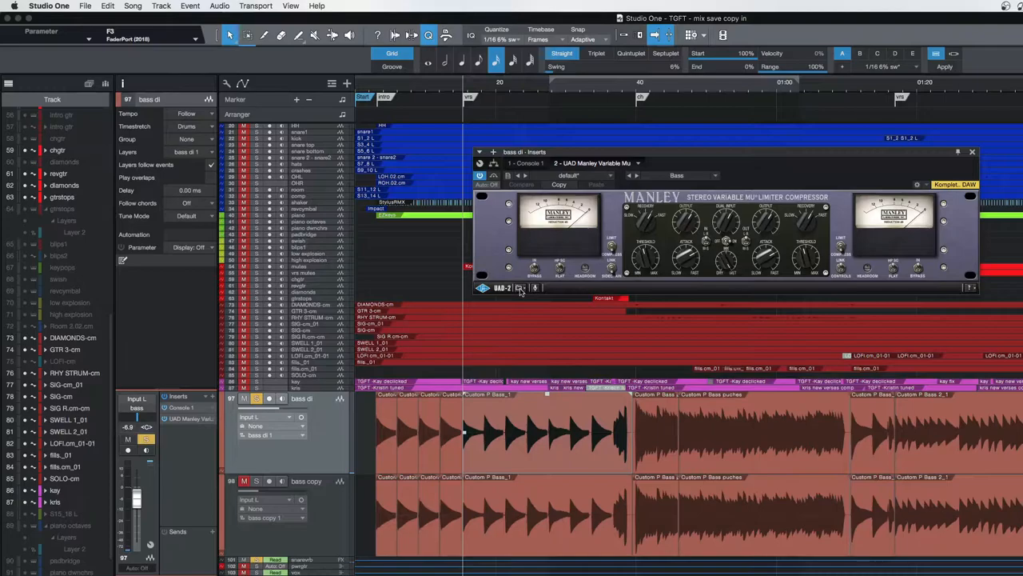
{"action": "mouse_move", "coordinate": [524, 300]}
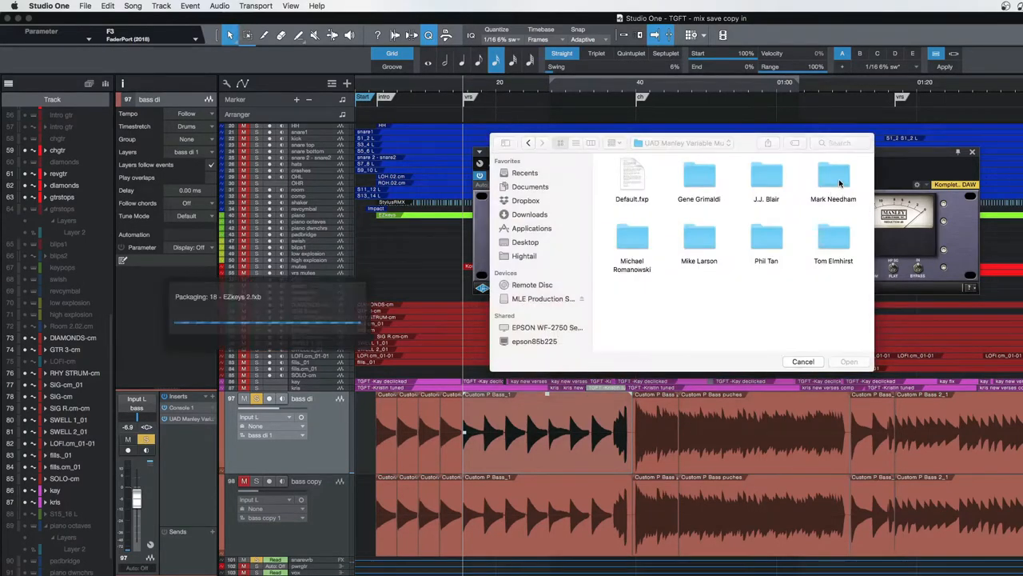
{"action": "double_click", "coordinate": [833, 174]}
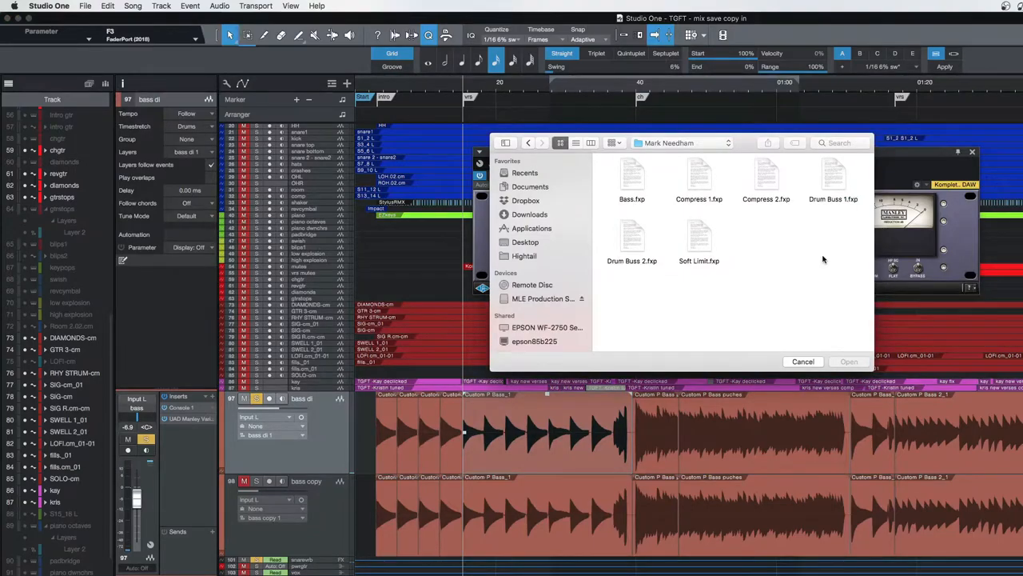
{"action": "left_click", "coordinate": [632, 175]}
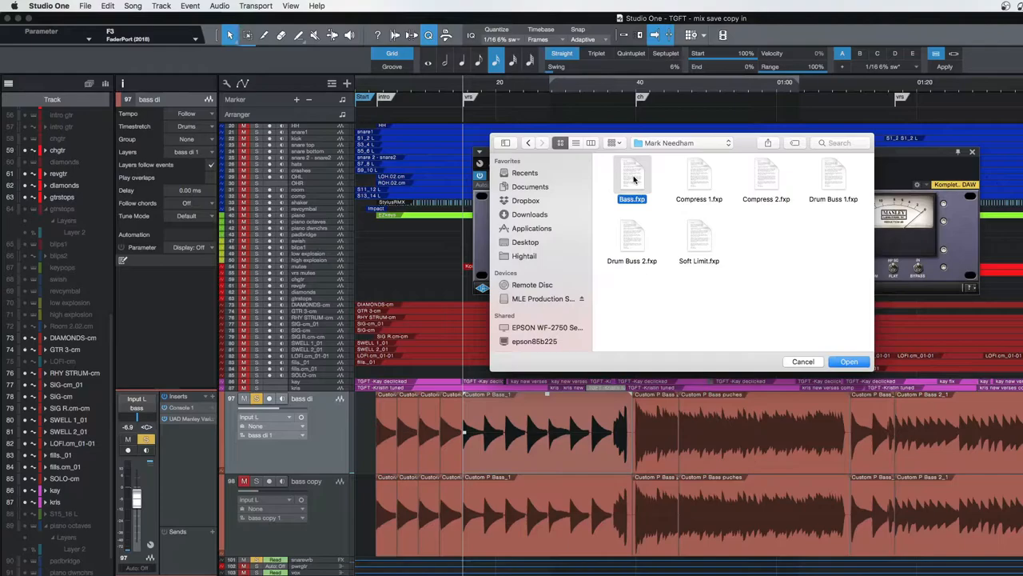
{"action": "left_click", "coordinate": [849, 362]}
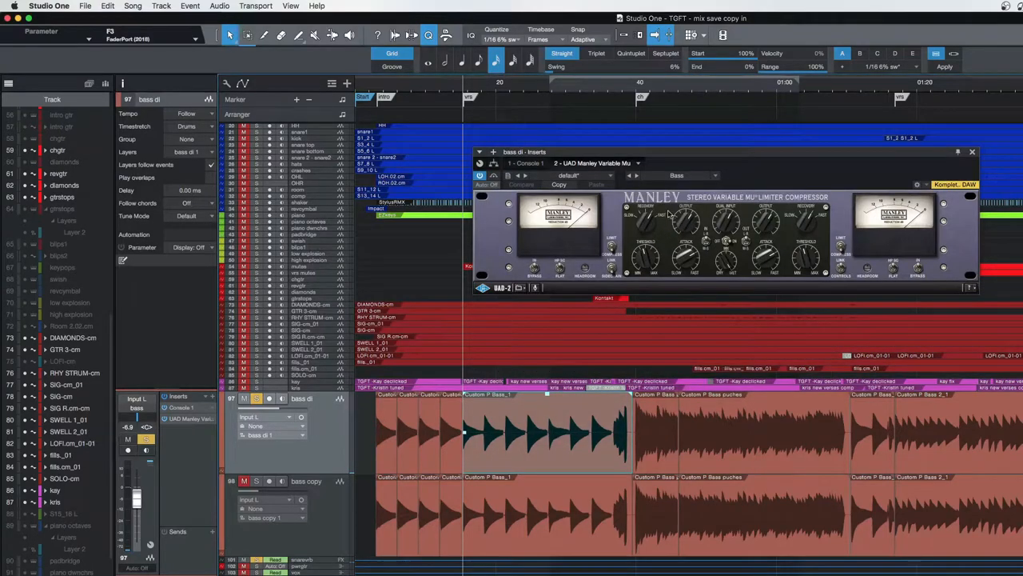
{"action": "mouse_move", "coordinate": [851, 221]}
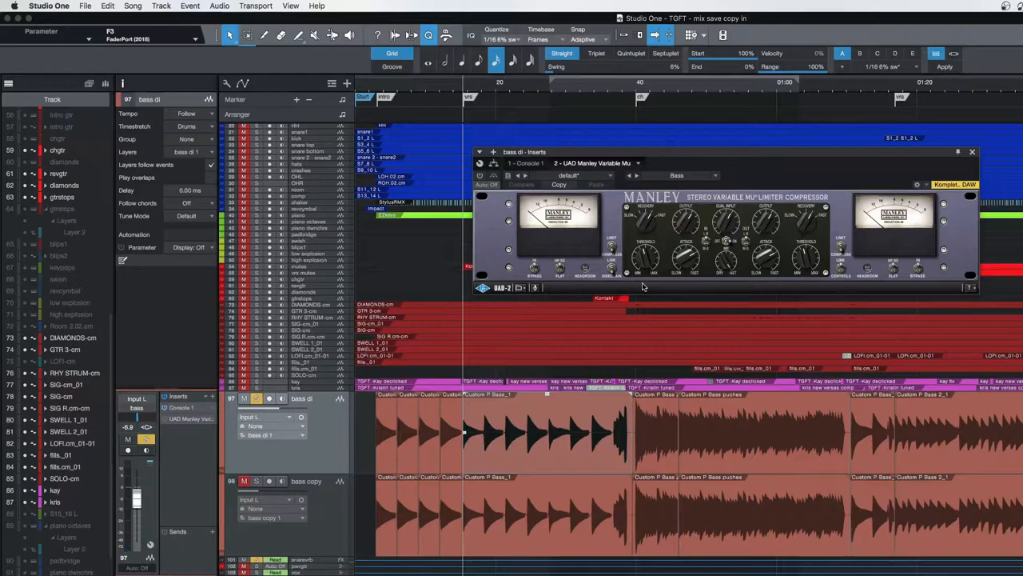
{"action": "mouse_move", "coordinate": [505, 323]}
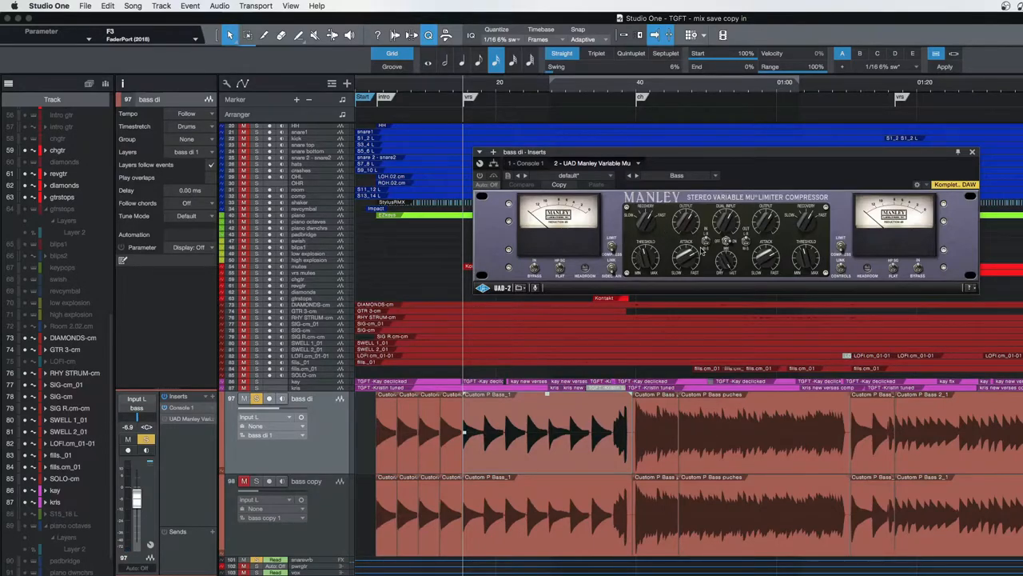
{"action": "mouse_move", "coordinate": [780, 259]}
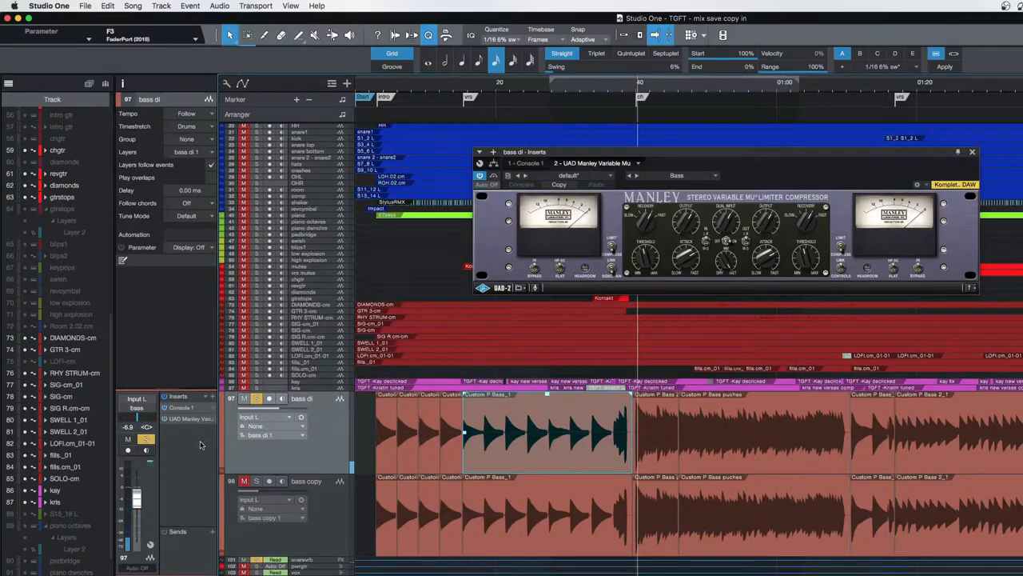
{"action": "left_click", "coordinate": [243, 479]}
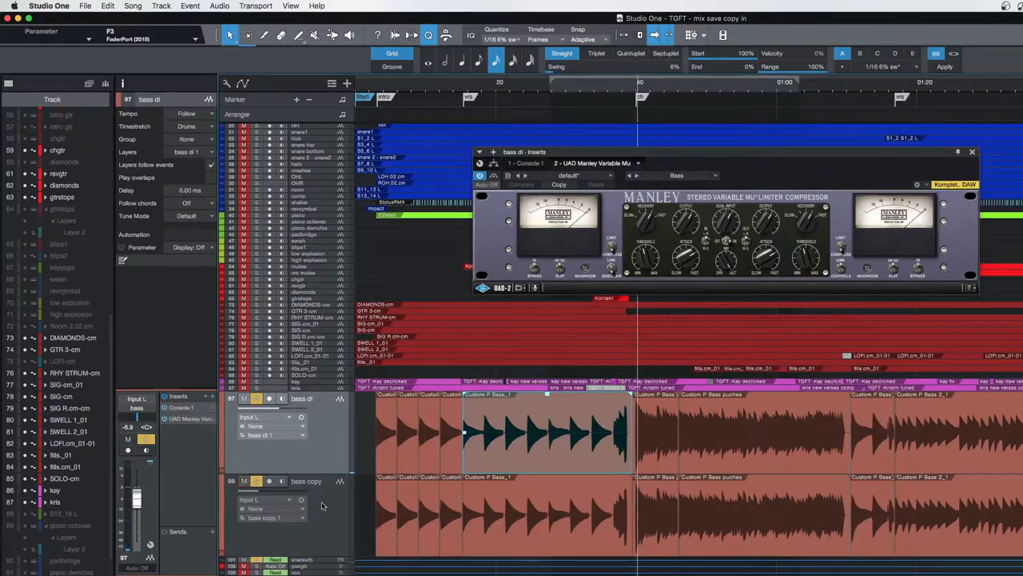
{"action": "mouse_move", "coordinate": [403, 425]}
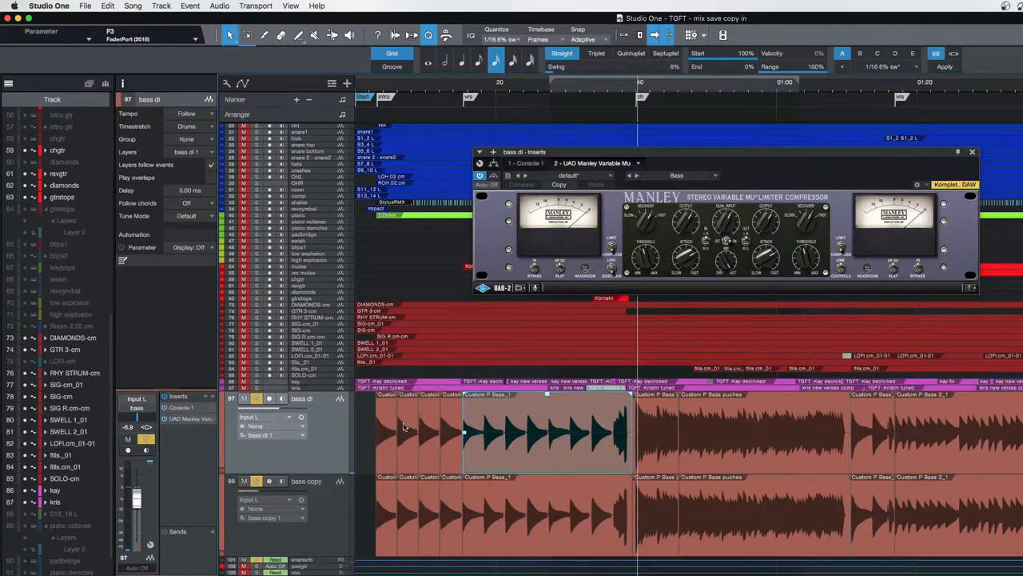
{"action": "mouse_move", "coordinate": [328, 434]}
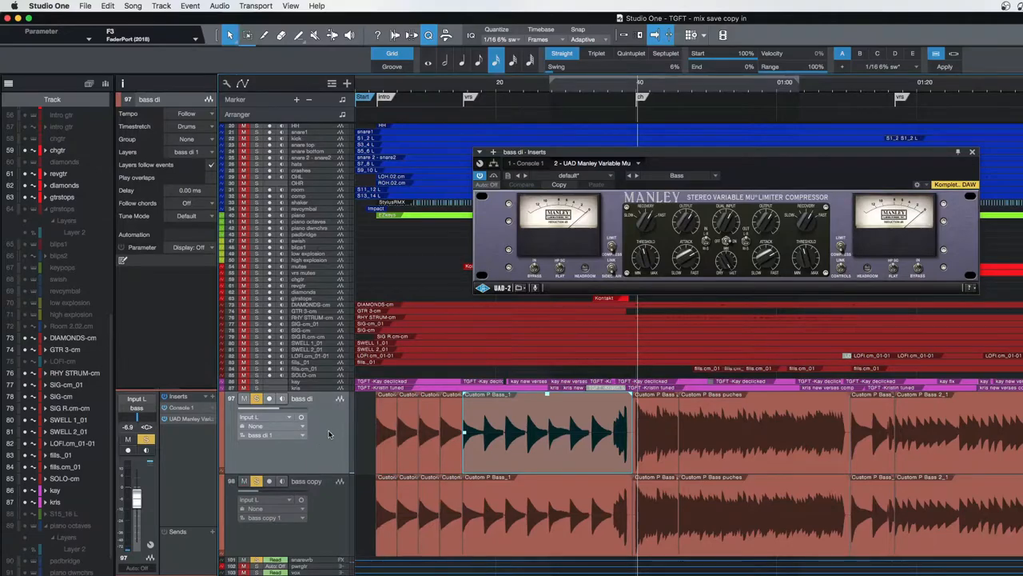
{"action": "left_click", "coordinate": [163, 7]}
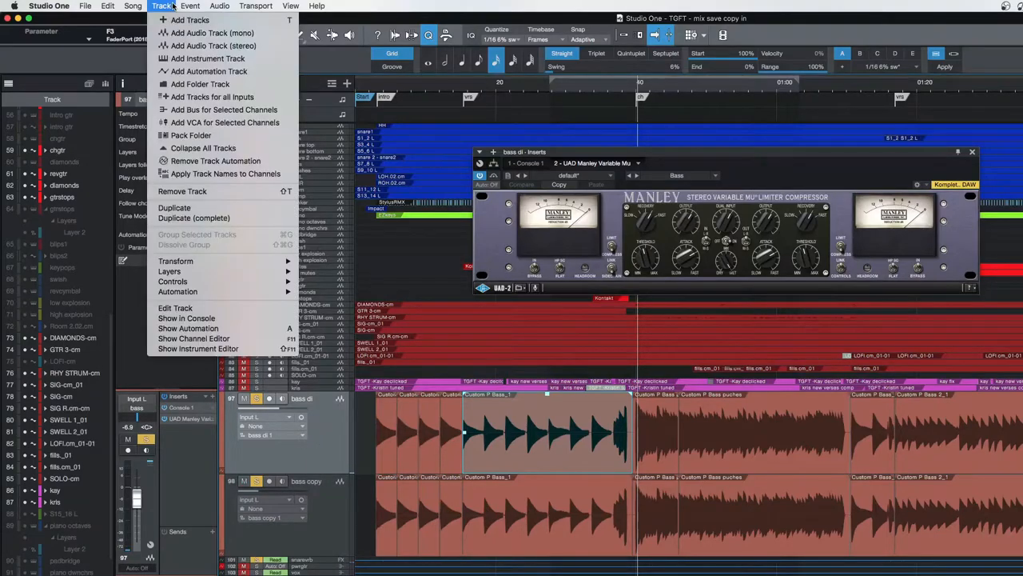
{"action": "mouse_move", "coordinate": [194, 217]}
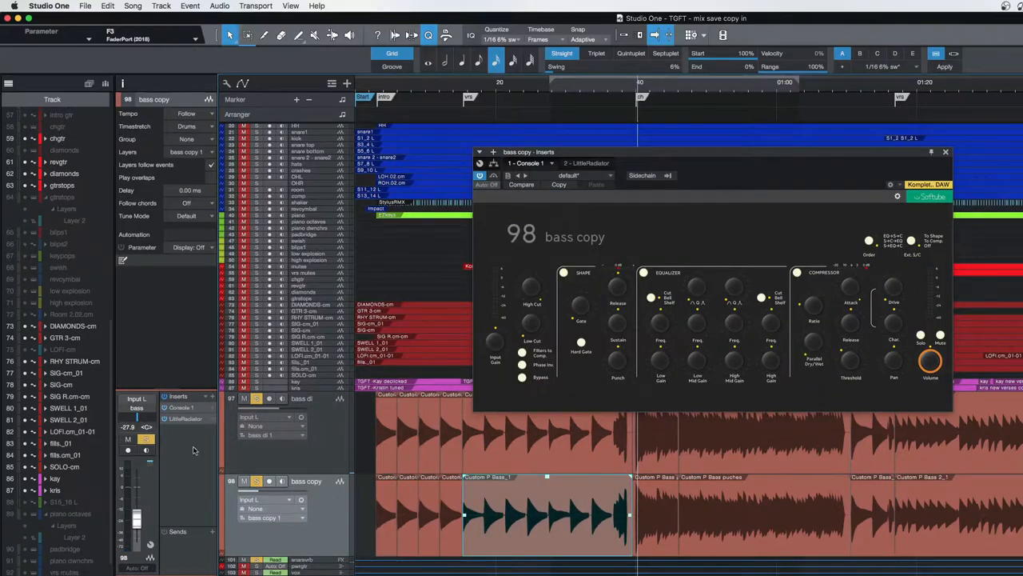
{"action": "mouse_move", "coordinate": [595, 240]}
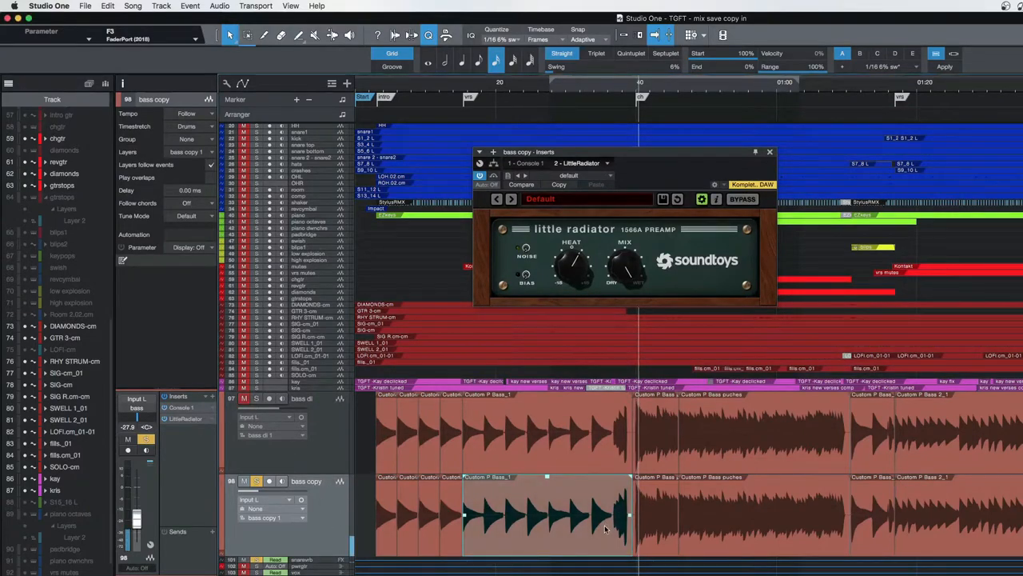
{"action": "mouse_move", "coordinate": [504, 352]}
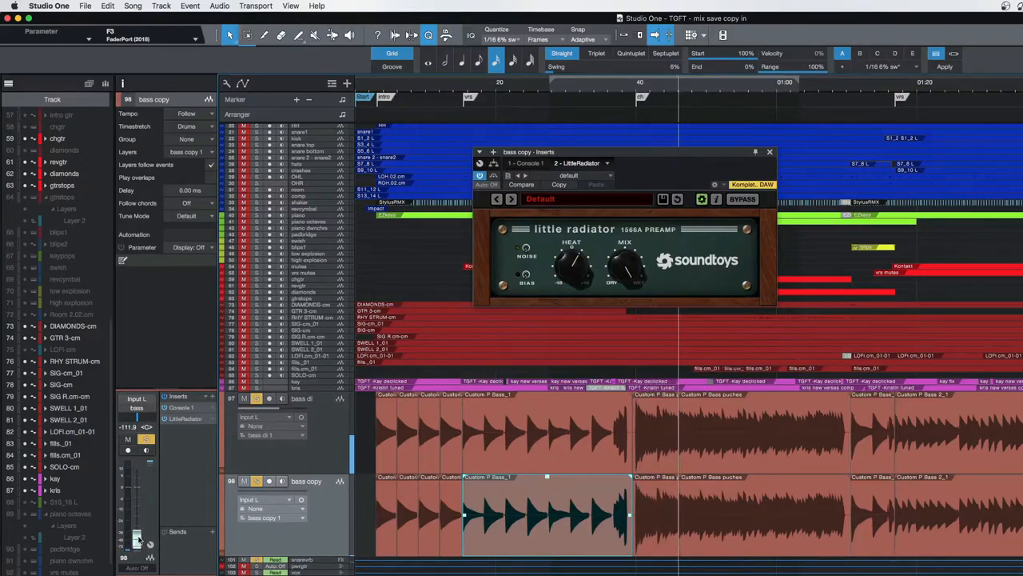
Tweak the Little Radiator saturation on the bass copy and start playback to audition it
{"action": "left_click_drag", "start_coordinate": [136, 531], "coordinate": [136, 528]}
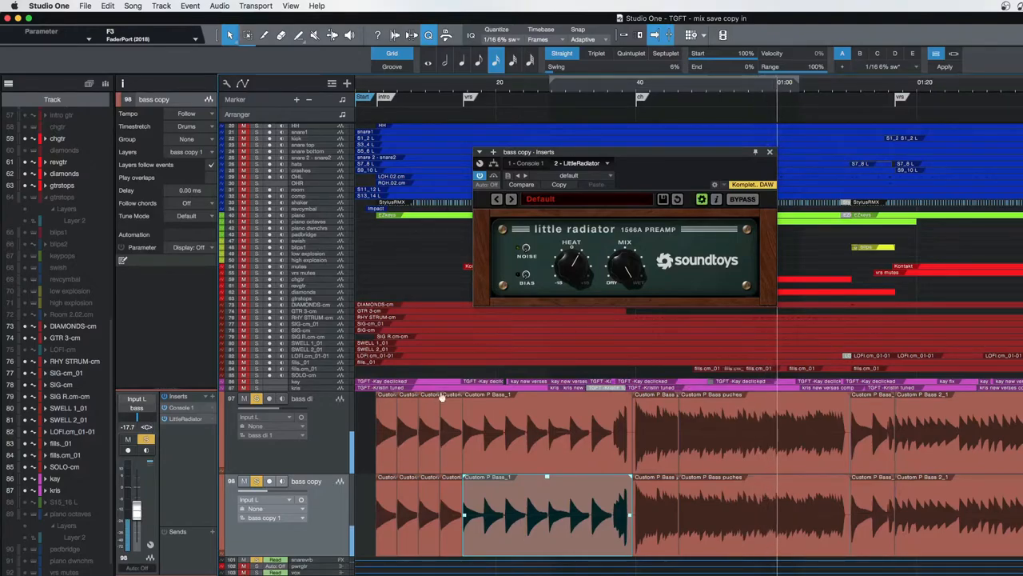
{"action": "left_click", "coordinate": [243, 480]}
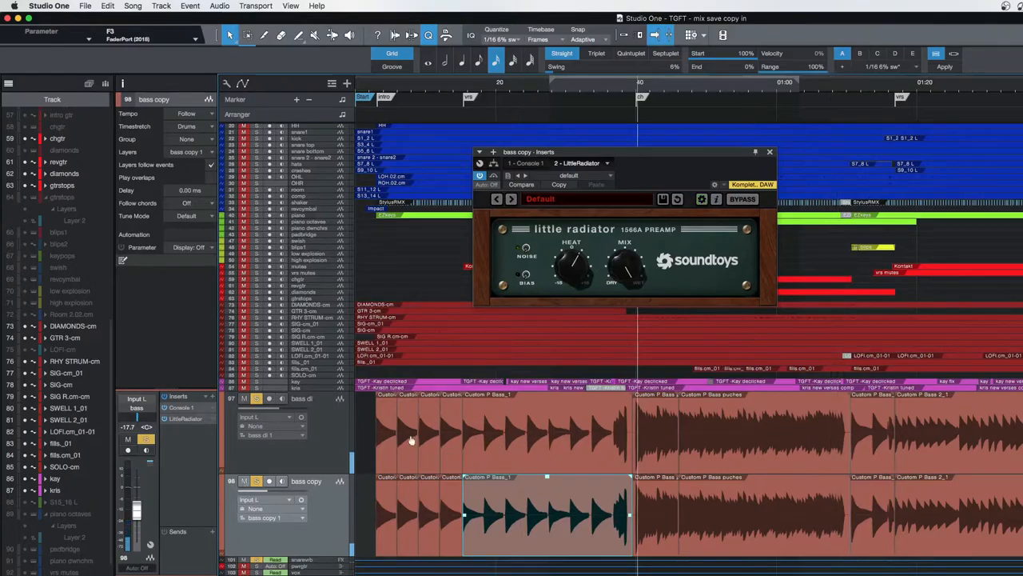
{"action": "mouse_move", "coordinate": [330, 419]}
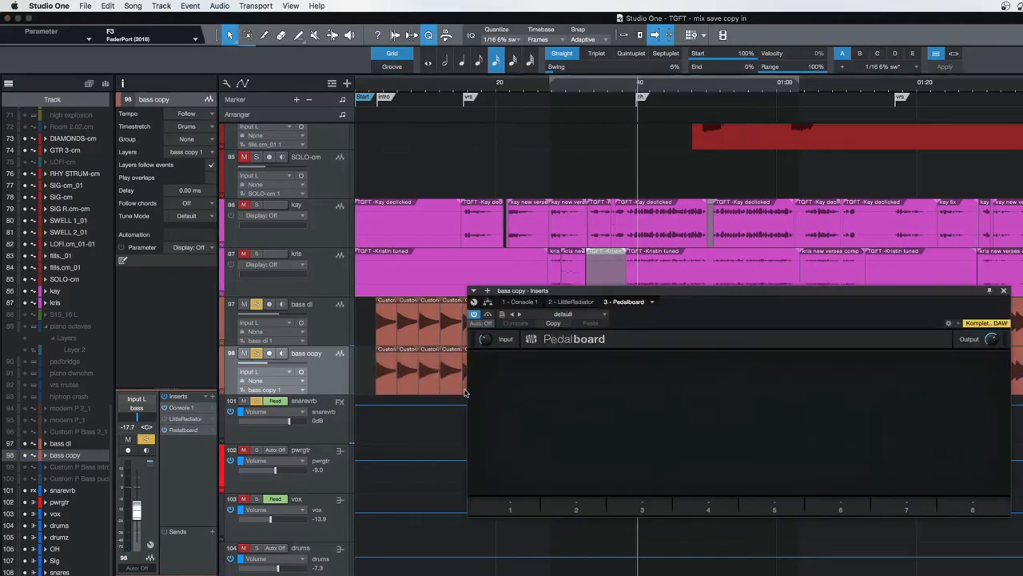
{"action": "mouse_move", "coordinate": [531, 504]}
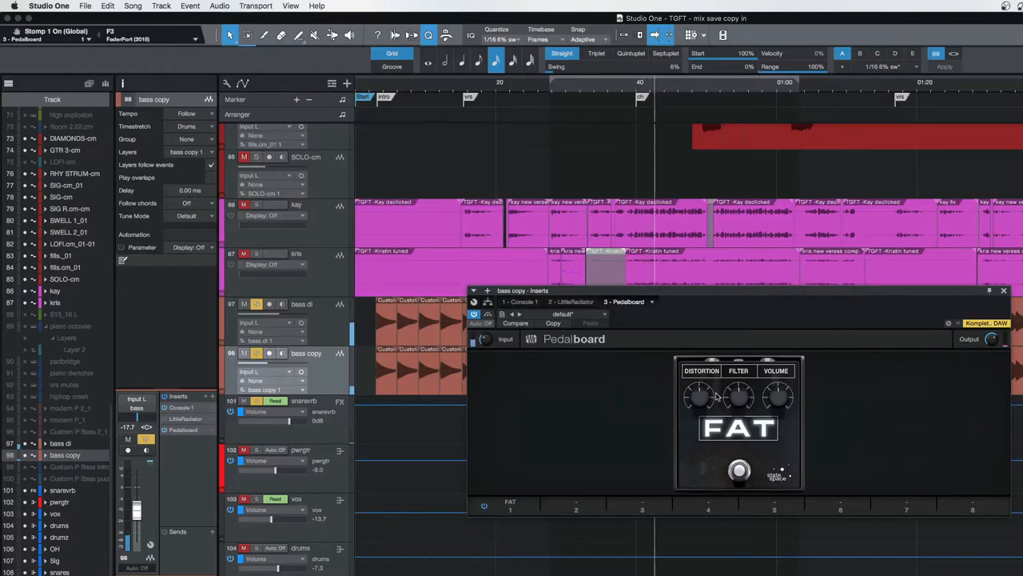
Set the FAT pedal's distortion to a moderate level around 36% and close the bass copy's effects window
{"action": "left_click_drag", "start_coordinate": [700, 397], "coordinate": [702, 391]}
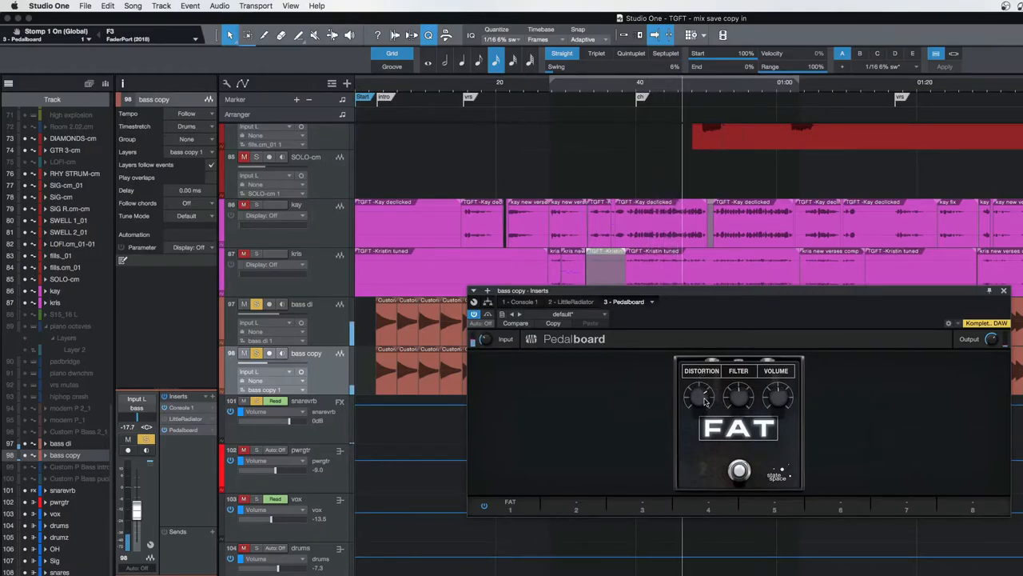
{"action": "left_click_drag", "start_coordinate": [700, 397], "coordinate": [701, 399]}
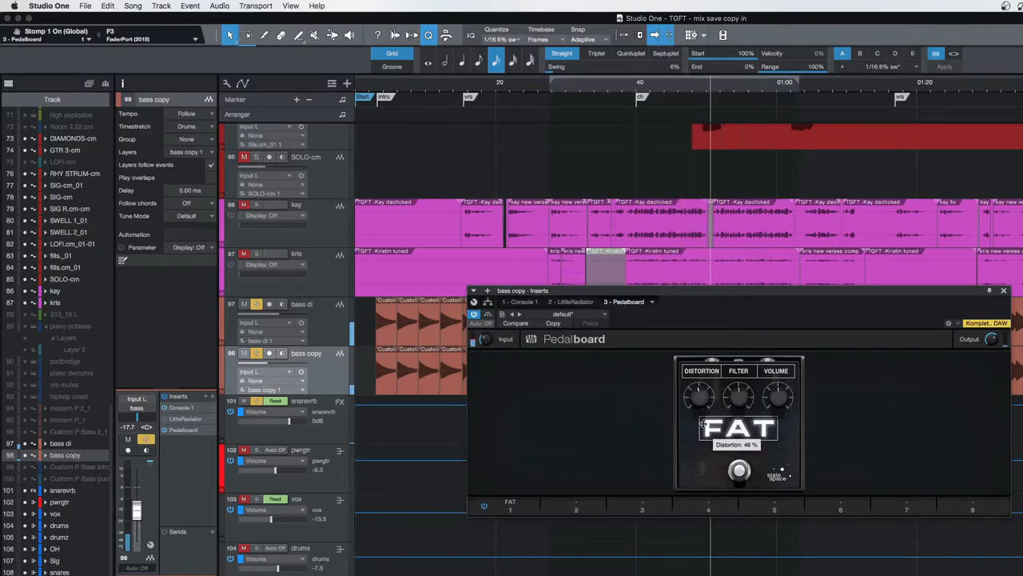
{"action": "left_click_drag", "start_coordinate": [699, 393], "coordinate": [697, 398]}
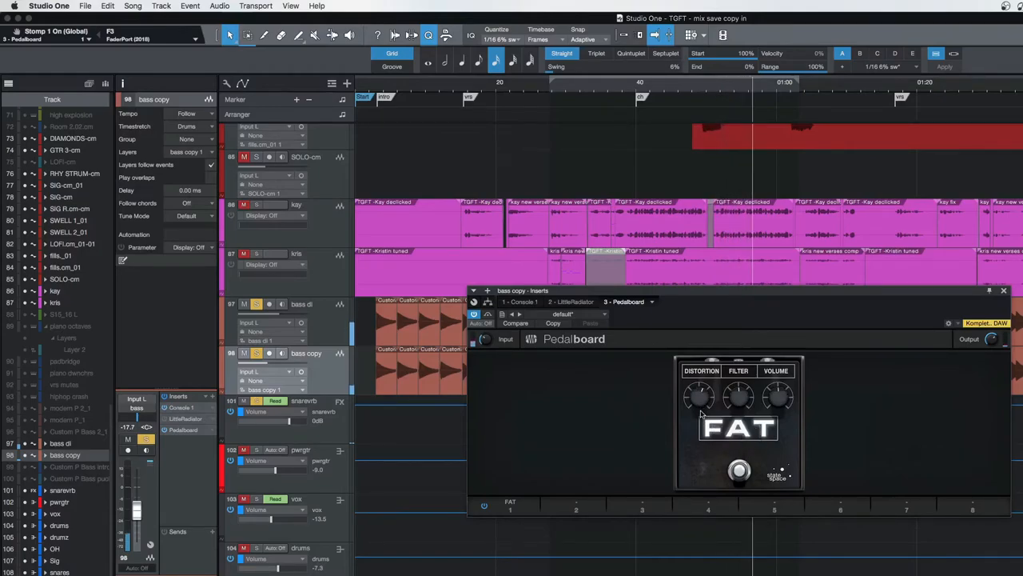
{"action": "left_click_drag", "start_coordinate": [701, 396], "coordinate": [701, 392]}
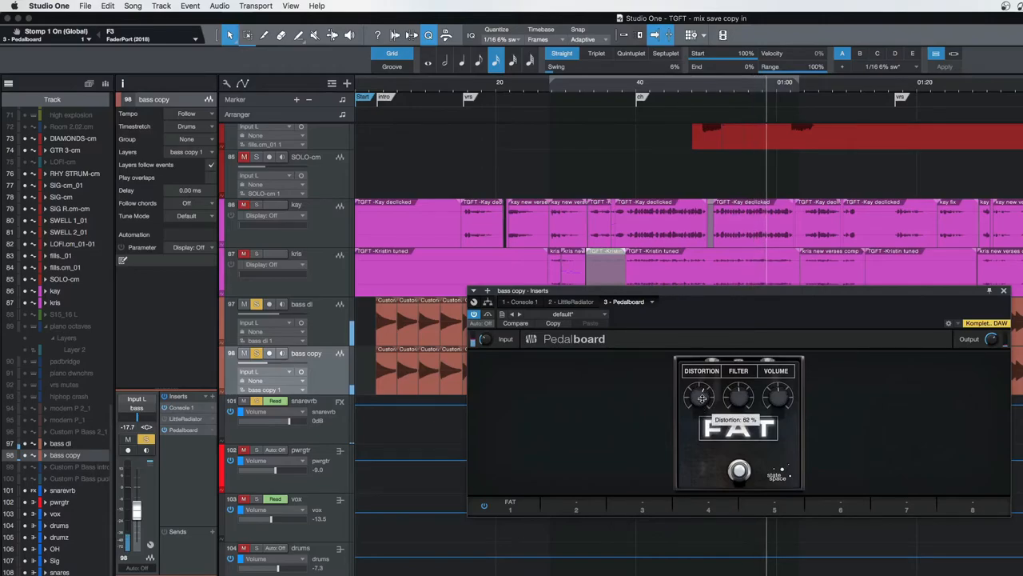
{"action": "left_click_drag", "start_coordinate": [700, 392], "coordinate": [698, 400]}
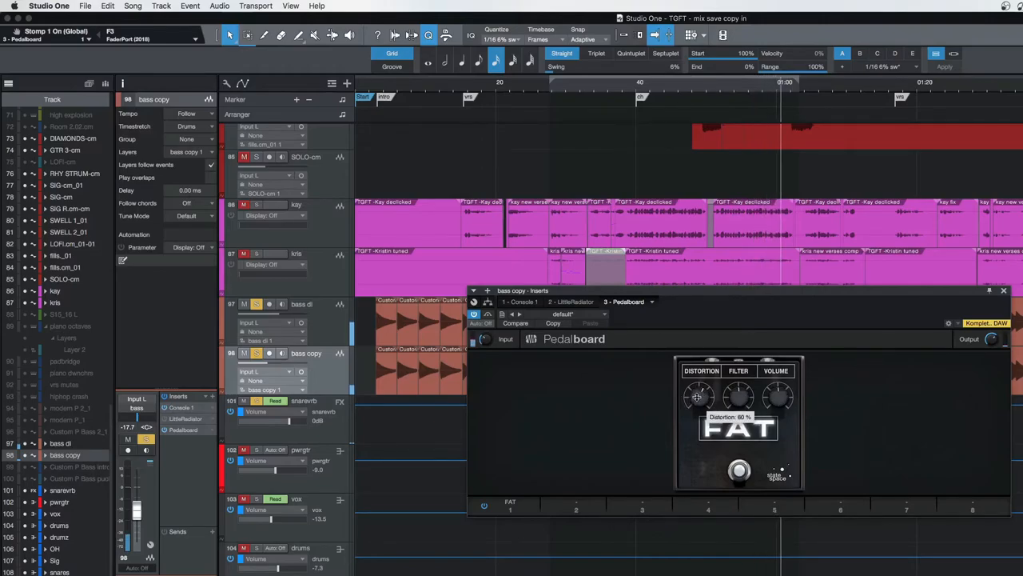
{"action": "left_click_drag", "start_coordinate": [697, 396], "coordinate": [697, 408]}
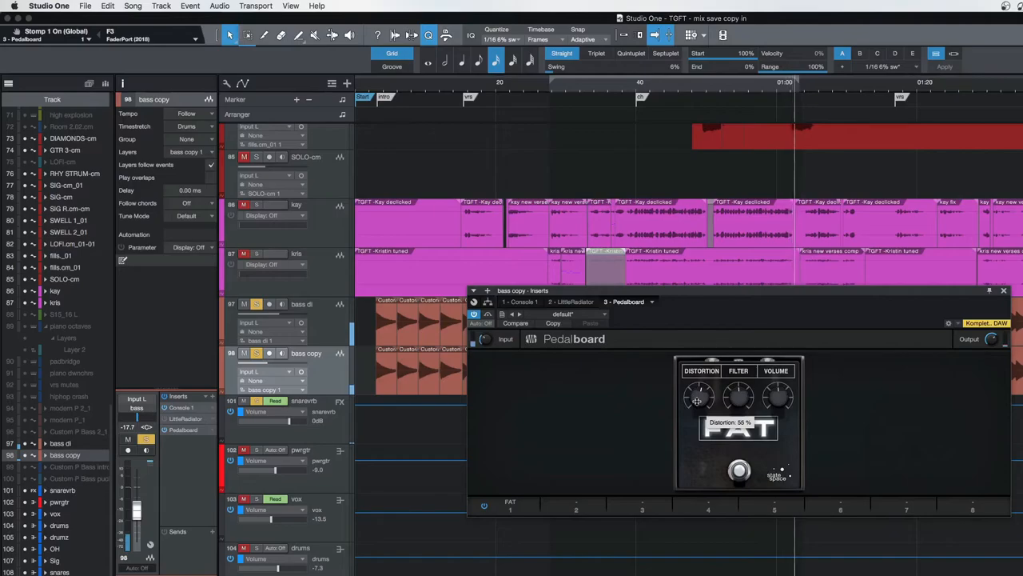
{"action": "left_click", "coordinate": [1004, 291]}
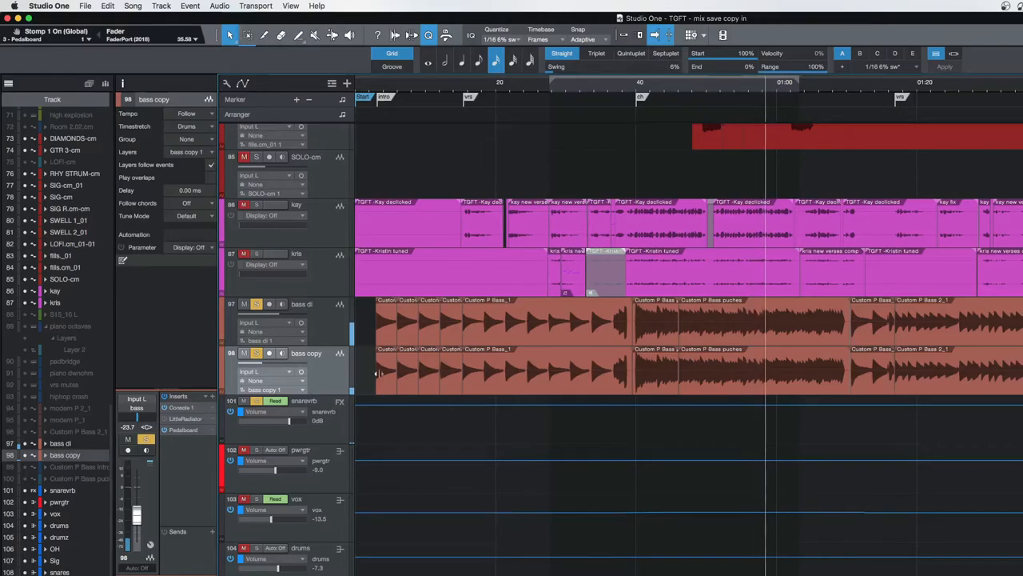
{"action": "mouse_move", "coordinate": [553, 381]}
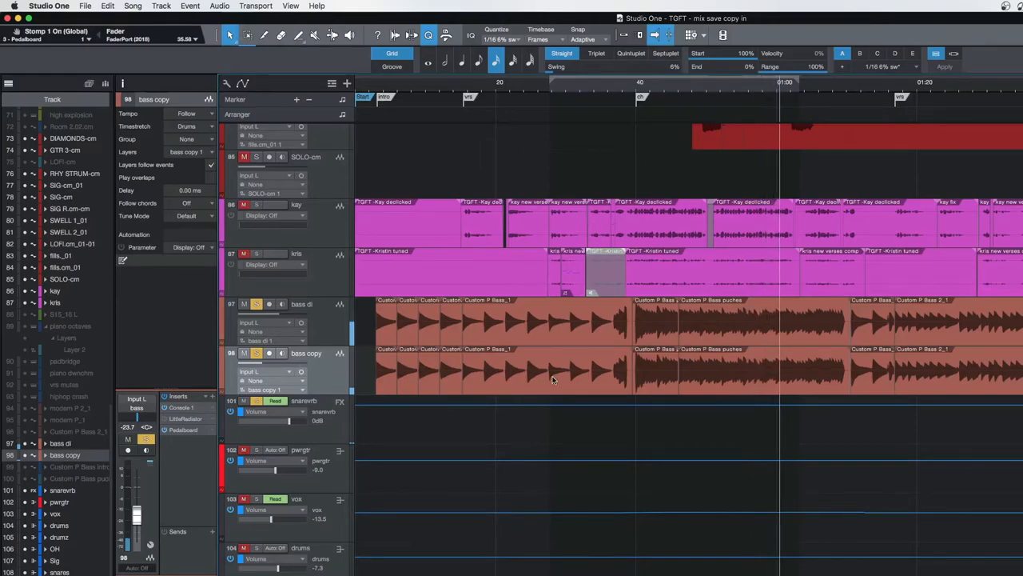
{"action": "mouse_move", "coordinate": [255, 353]}
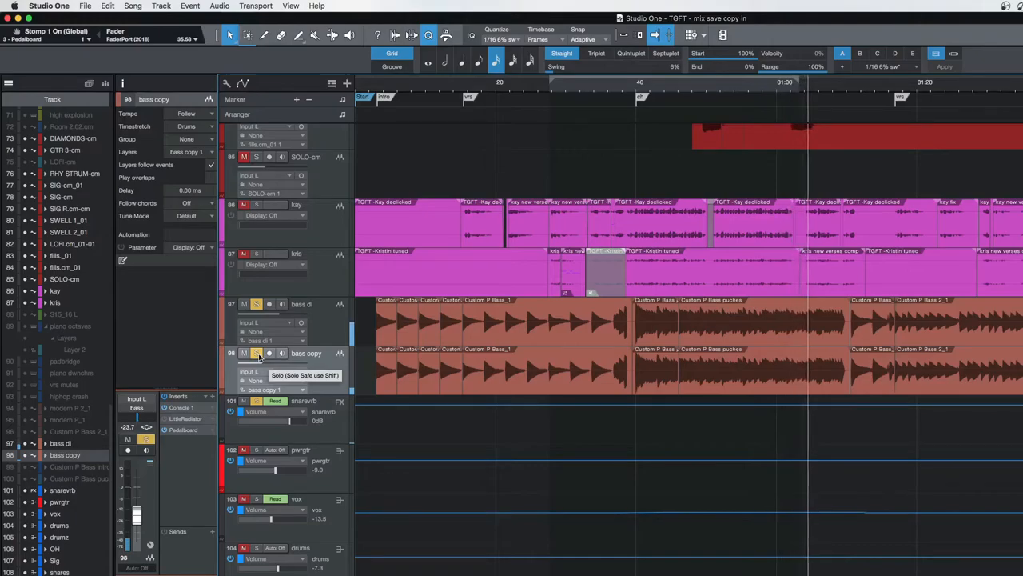
Solo the bass copy track to hear the distorted copy alone
{"action": "left_click", "coordinate": [256, 354]}
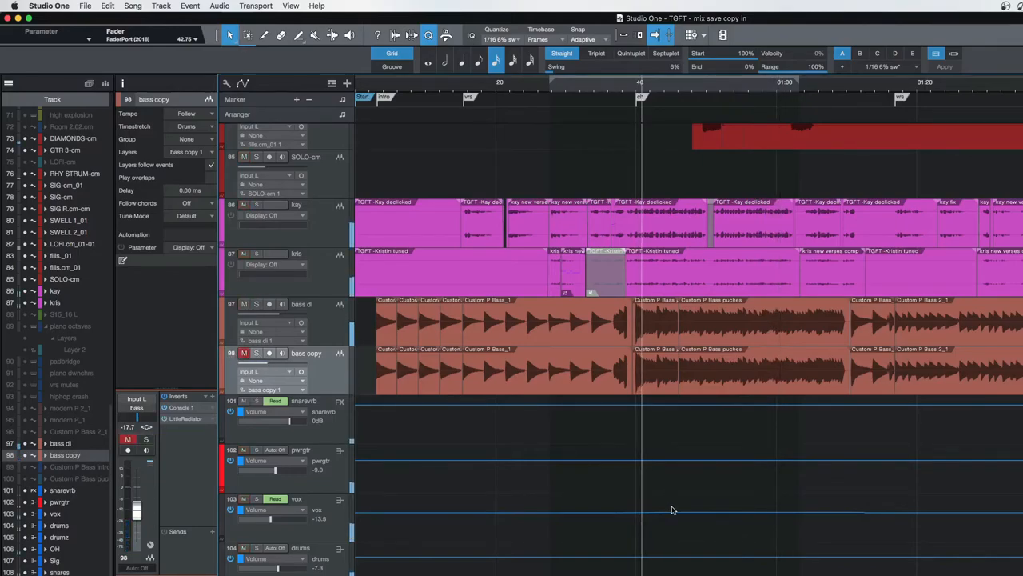
{"action": "mouse_move", "coordinate": [593, 524]}
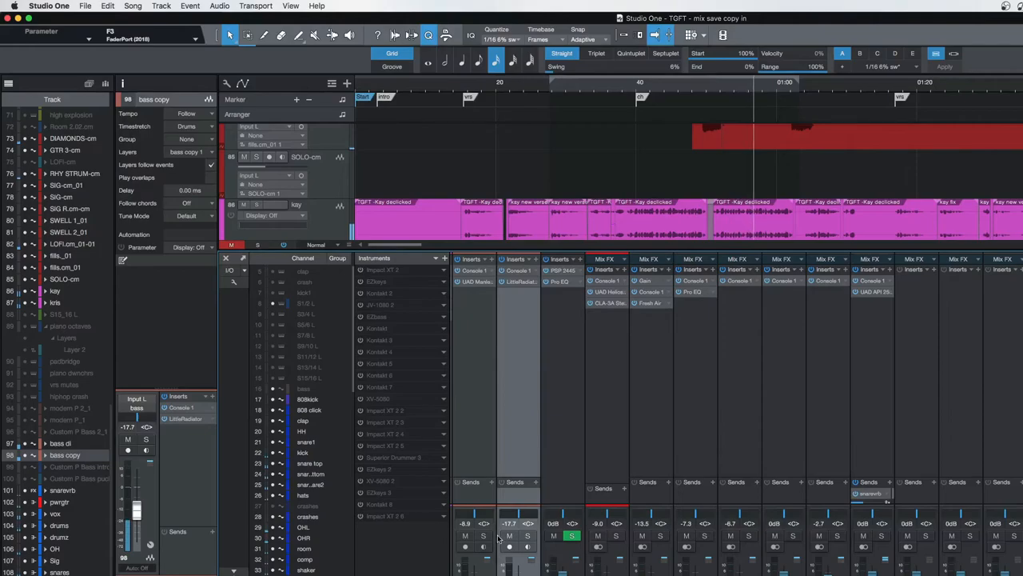
{"action": "left_click", "coordinate": [508, 534]}
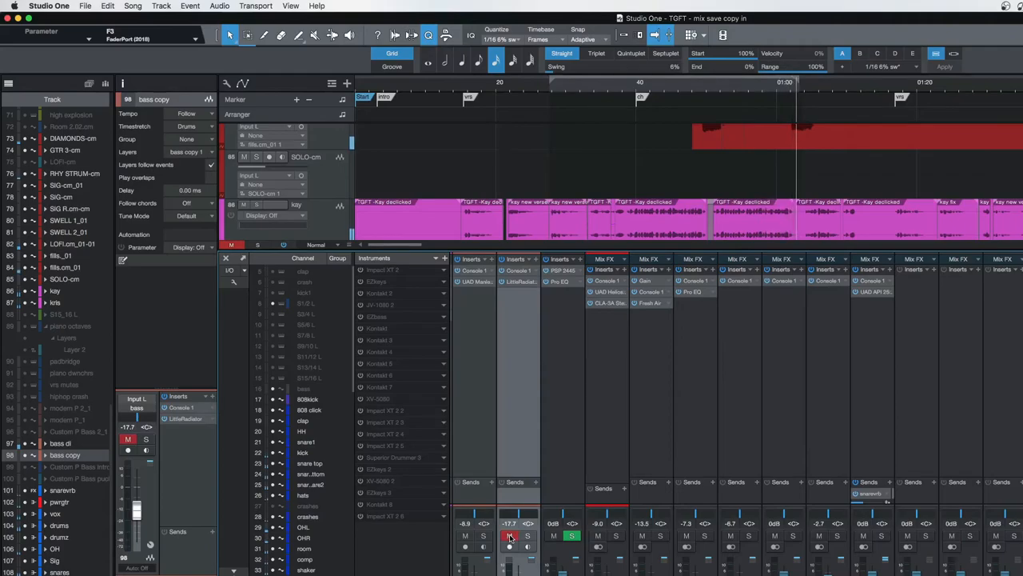
{"action": "left_click", "coordinate": [509, 535]}
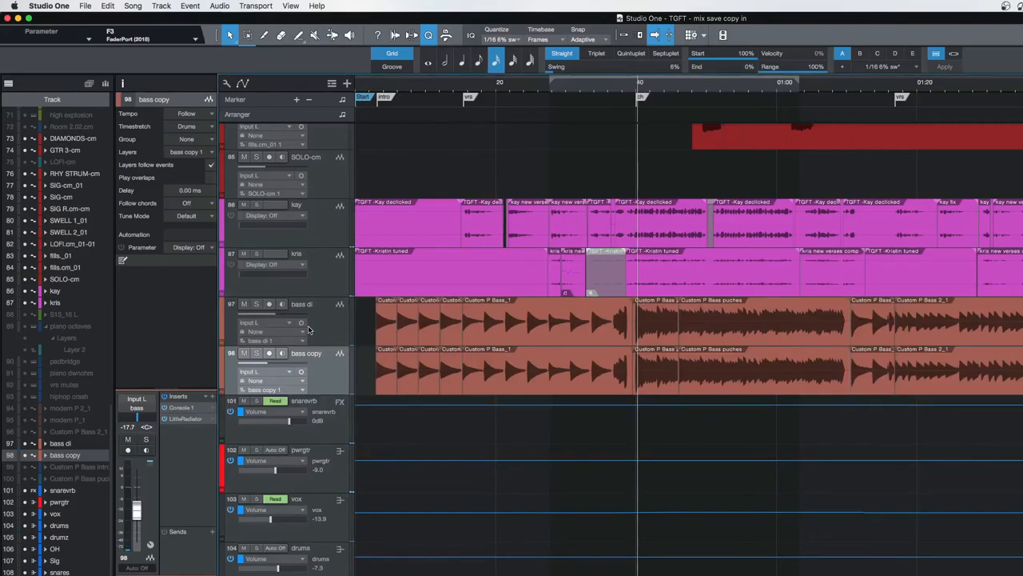
{"action": "mouse_move", "coordinate": [192, 422]}
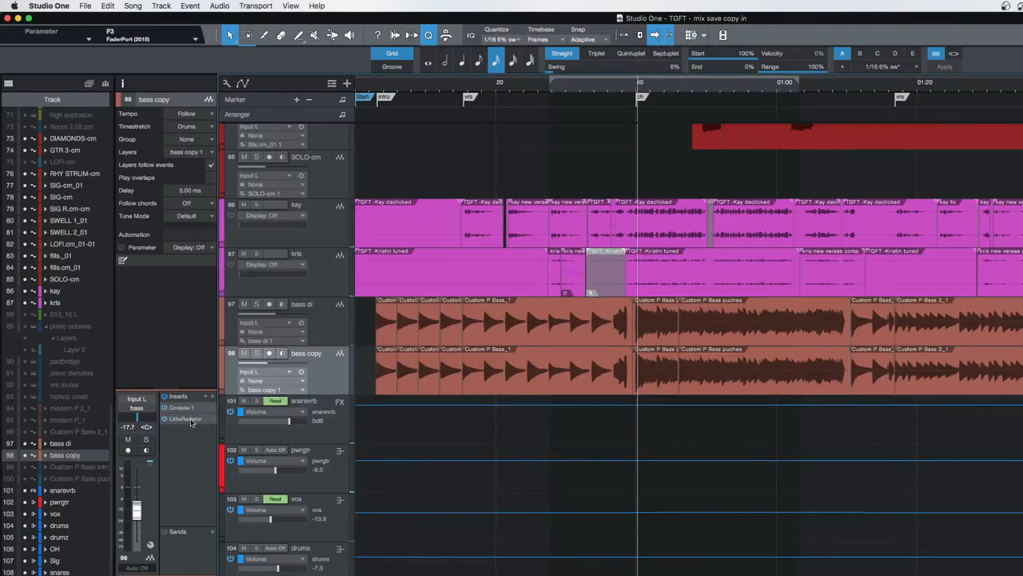